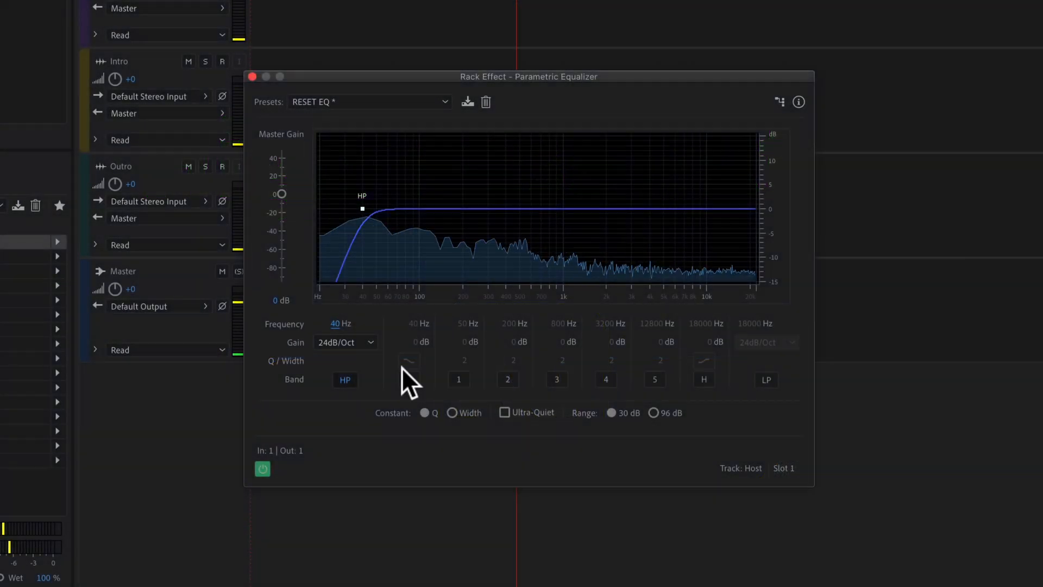
Sweep the high-pass cutoff between roughly 80 Hz and 1 kHz, leaving it near 73 Hz at 24dB/Oct
{"action": "left_click_drag", "start_coordinate": [336, 323], "coordinate": [363, 324]}
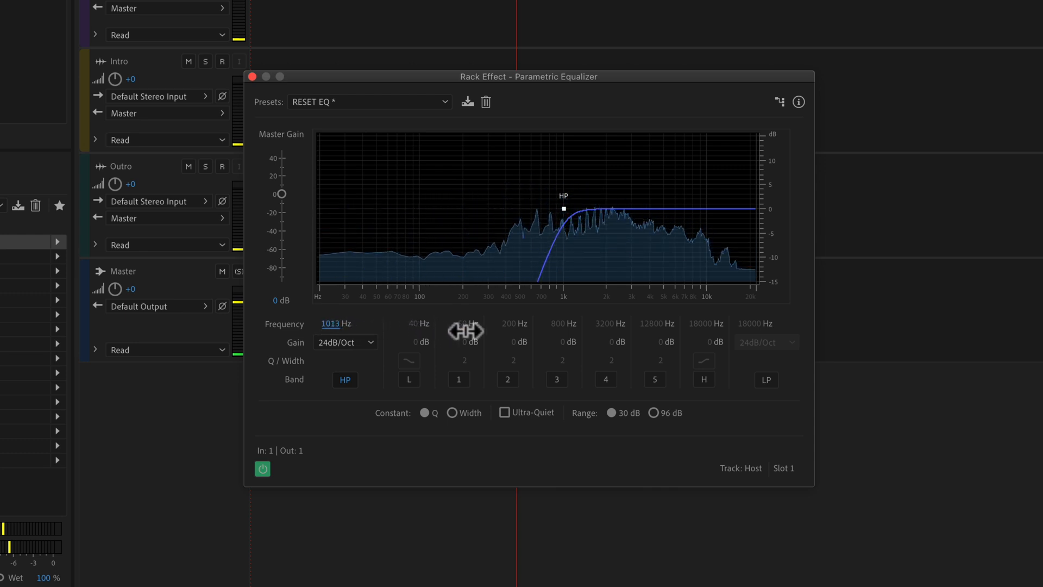
{"action": "left_click_drag", "start_coordinate": [564, 209], "coordinate": [405, 209]}
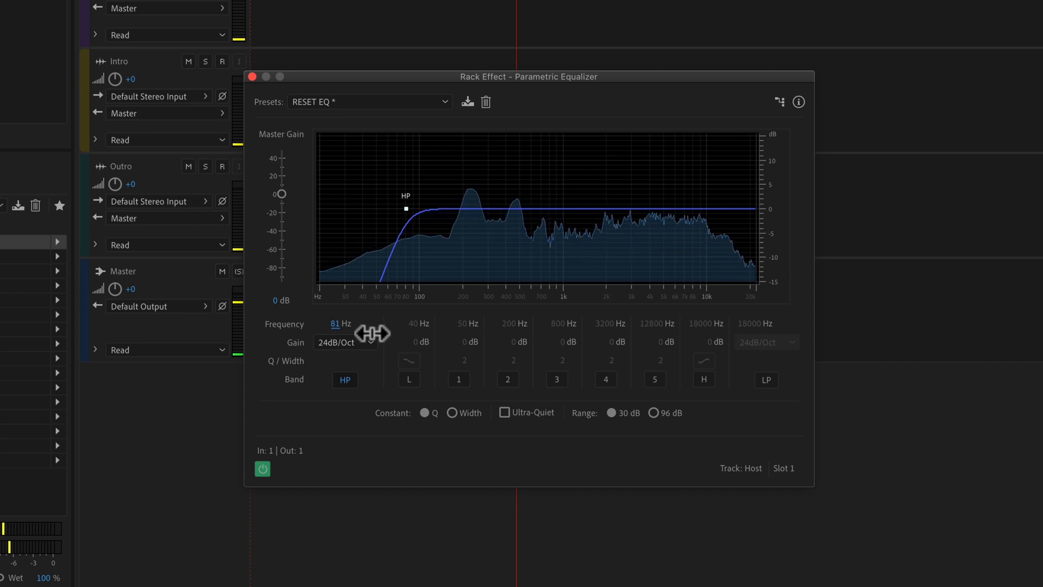
{"action": "left_click_drag", "start_coordinate": [407, 209], "coordinate": [470, 209]}
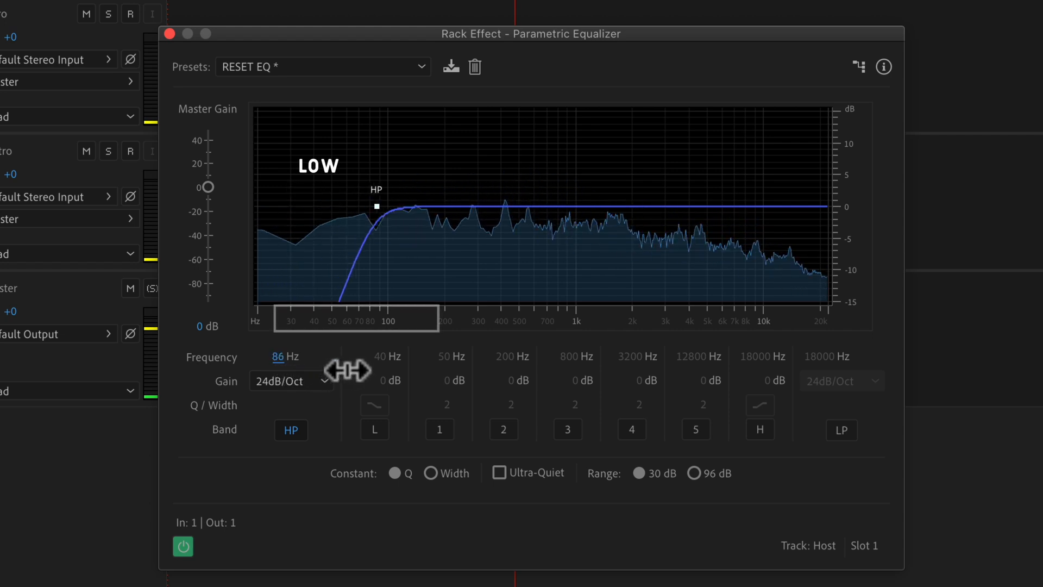
{"action": "left_click_drag", "start_coordinate": [376, 207], "coordinate": [425, 197]}
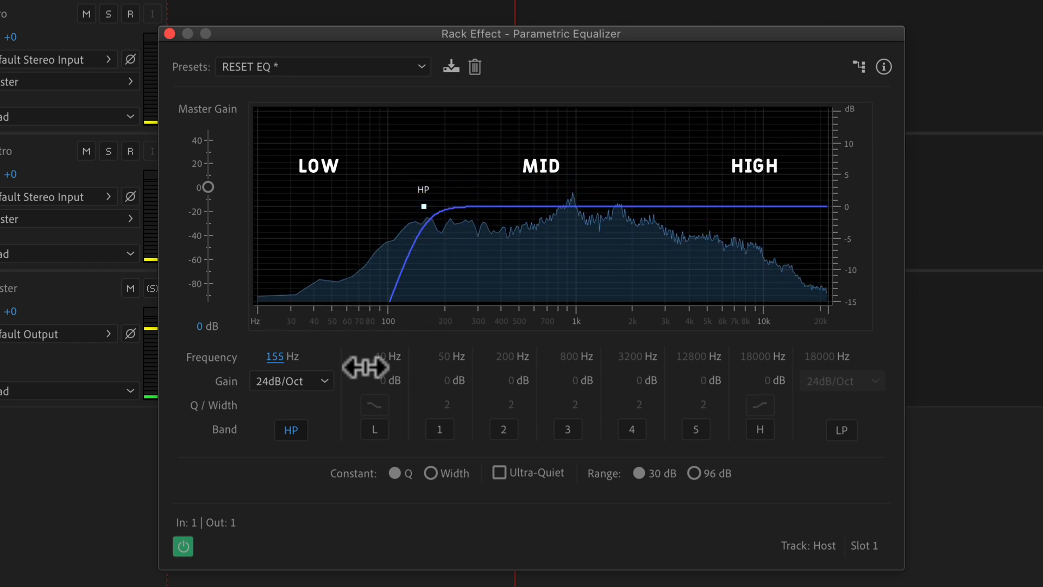
{"action": "left_click_drag", "start_coordinate": [423, 207], "coordinate": [363, 206]}
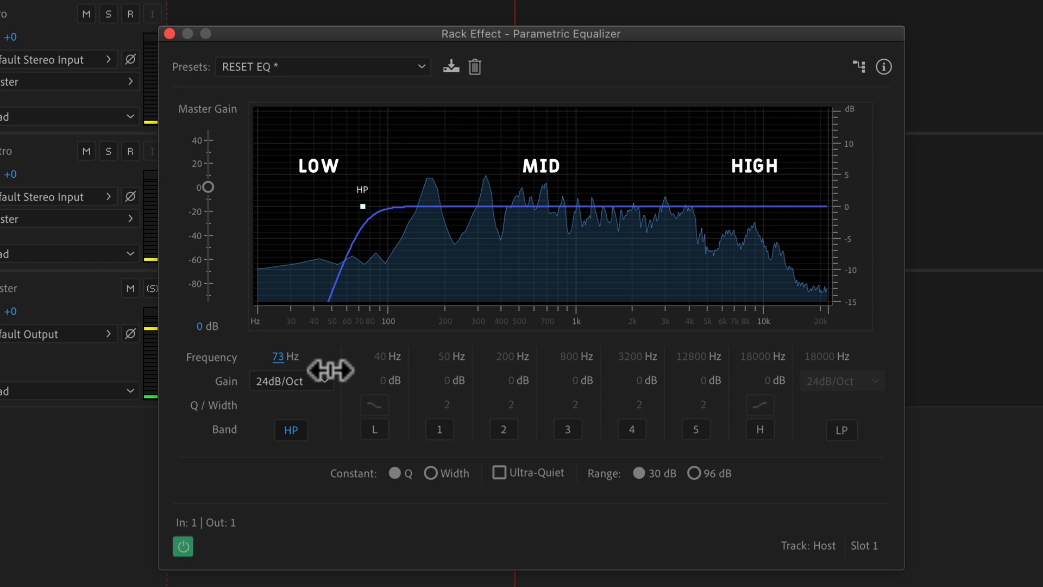
{"action": "left_click", "coordinate": [170, 34]}
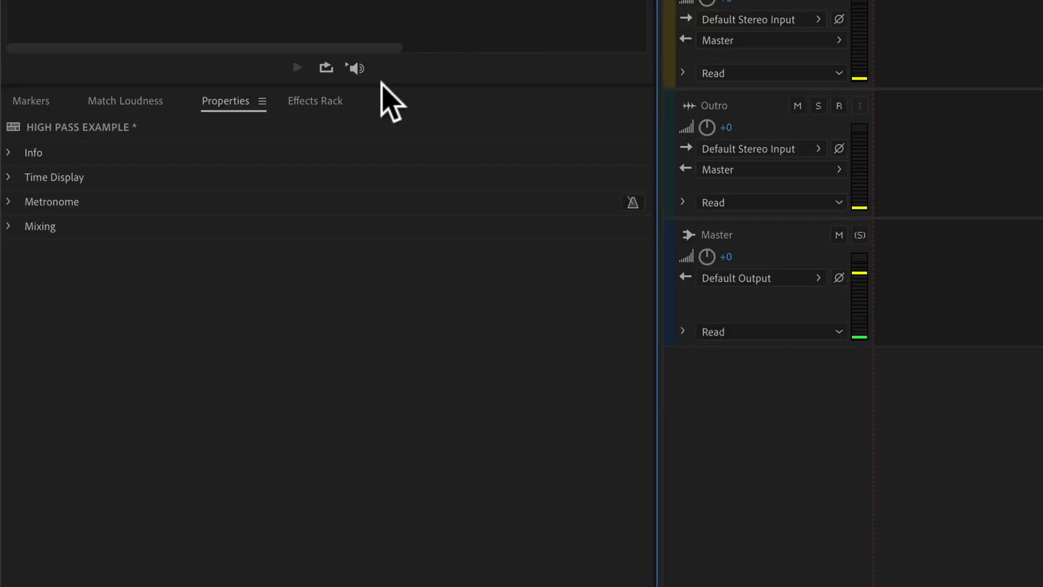
Show the Effects Rack with the Host track's Track Effects and its slot 1 effect list
{"action": "left_click", "coordinate": [315, 100]}
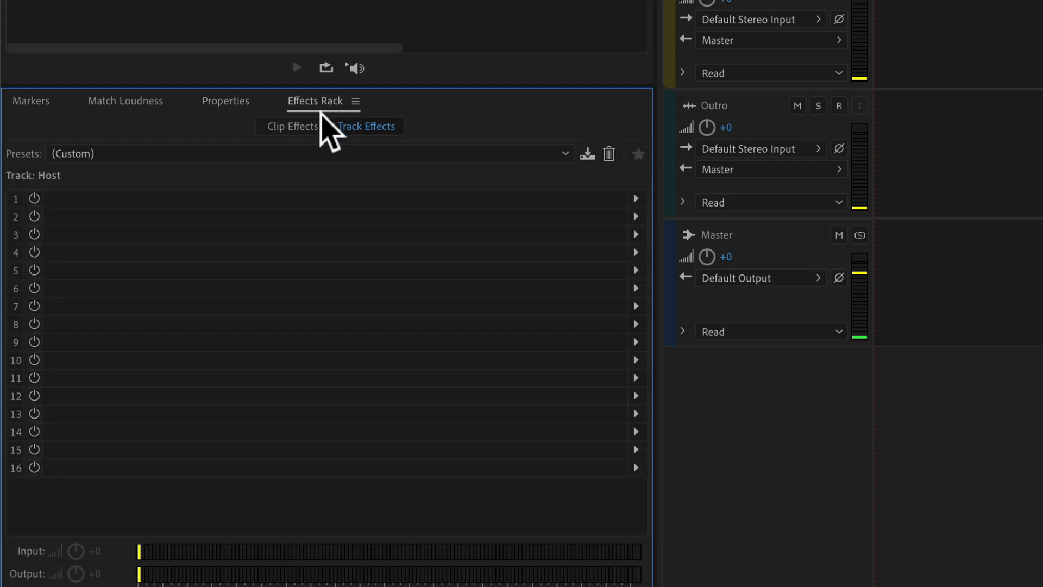
{"action": "left_click", "coordinate": [561, 11]}
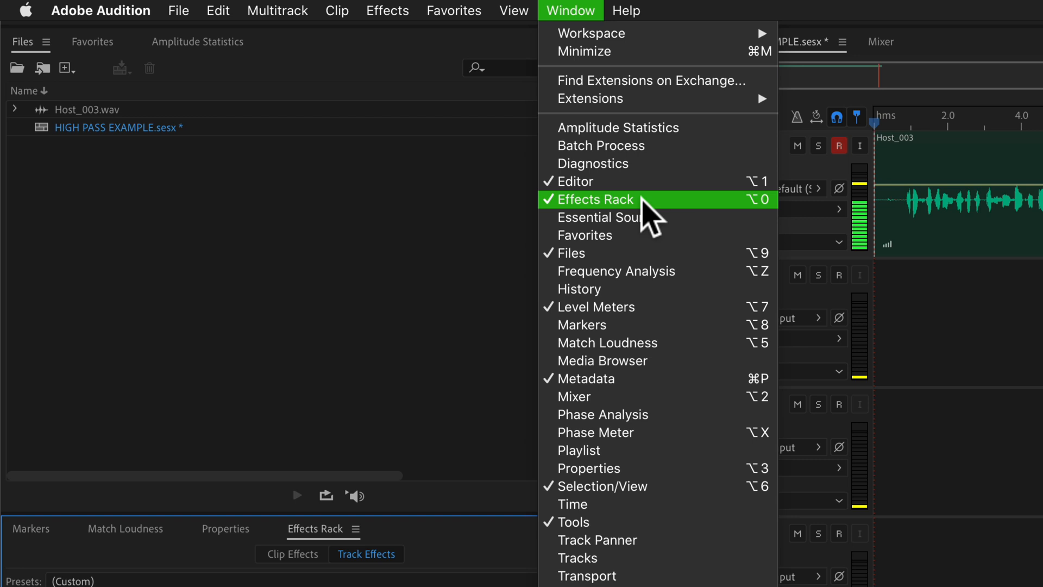
{"action": "left_click", "coordinate": [594, 198]}
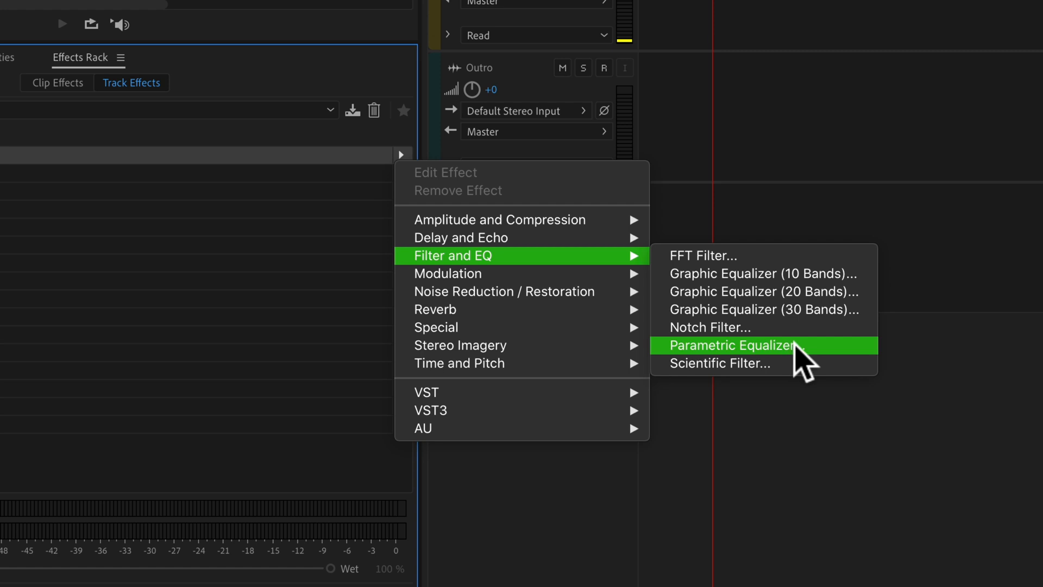
Insert a Parametric Equalizer into the Host track's first effect slot
{"action": "left_click", "coordinate": [731, 346]}
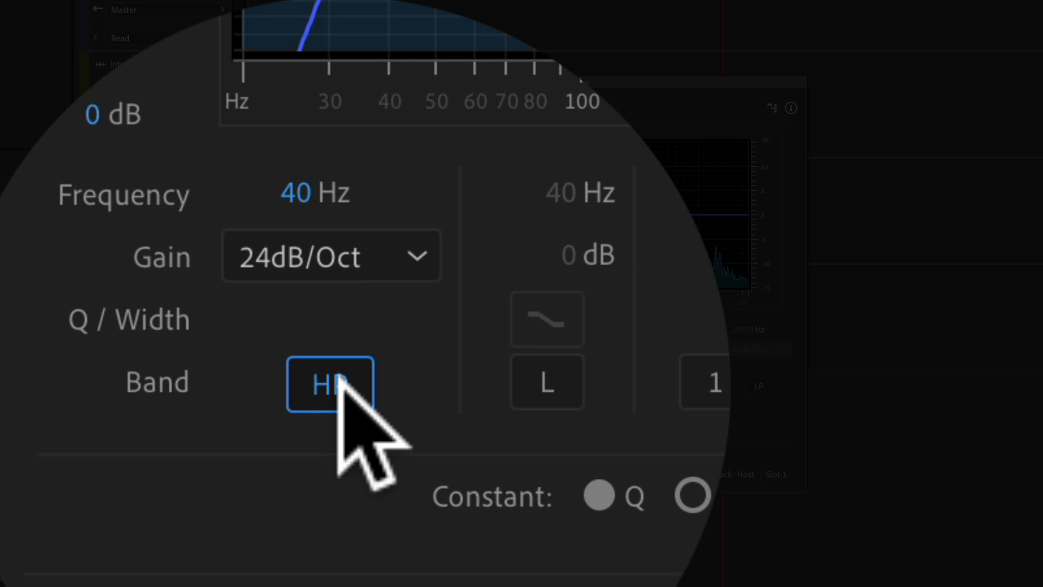
Enable the HP band, try a 6dB/Oct slope, then settle on 24dB/Oct
{"action": "left_click", "coordinate": [330, 255]}
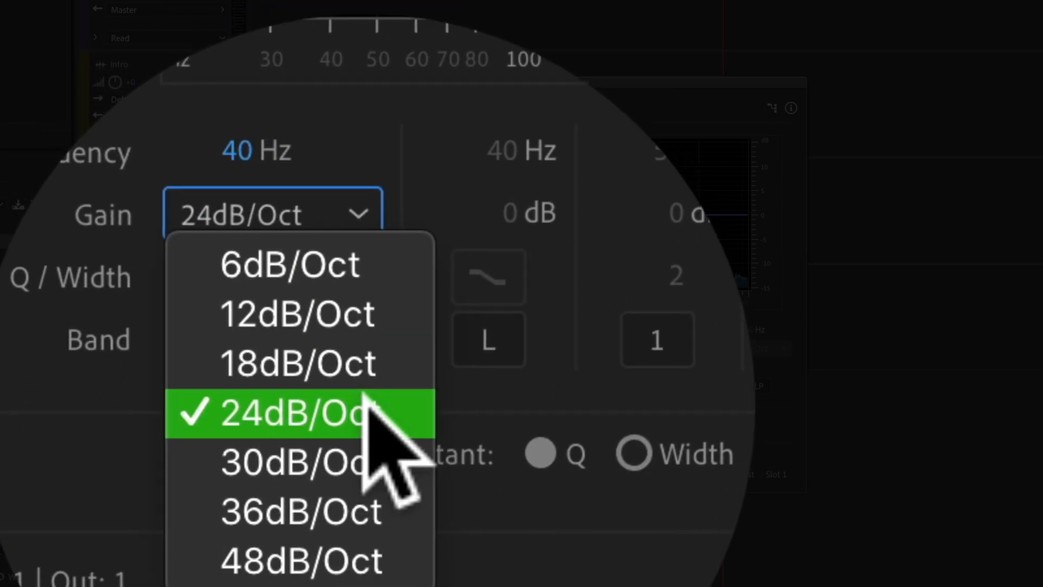
{"action": "left_click", "coordinate": [298, 413]}
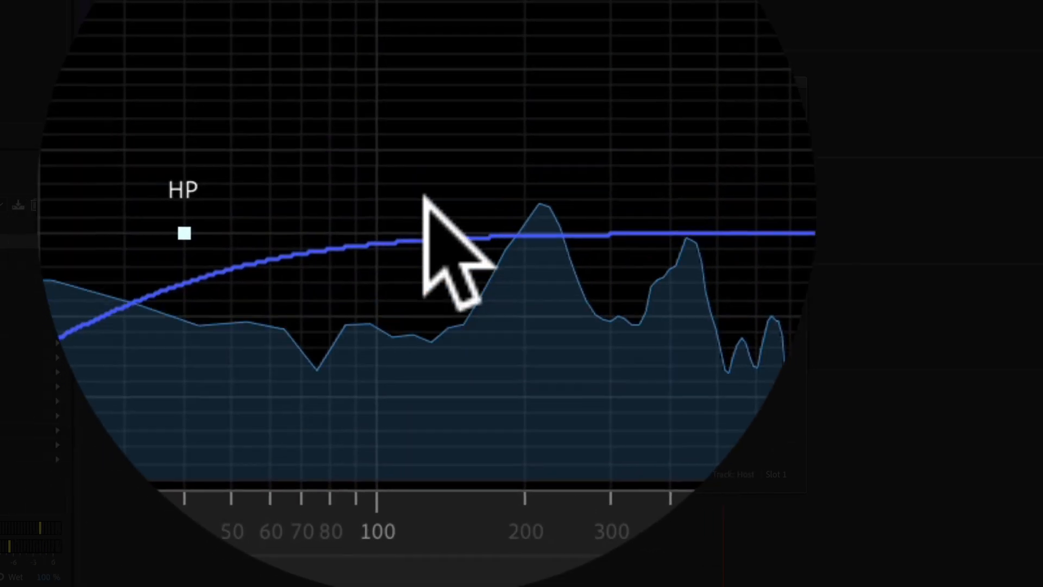
{"action": "left_click", "coordinate": [323, 356]}
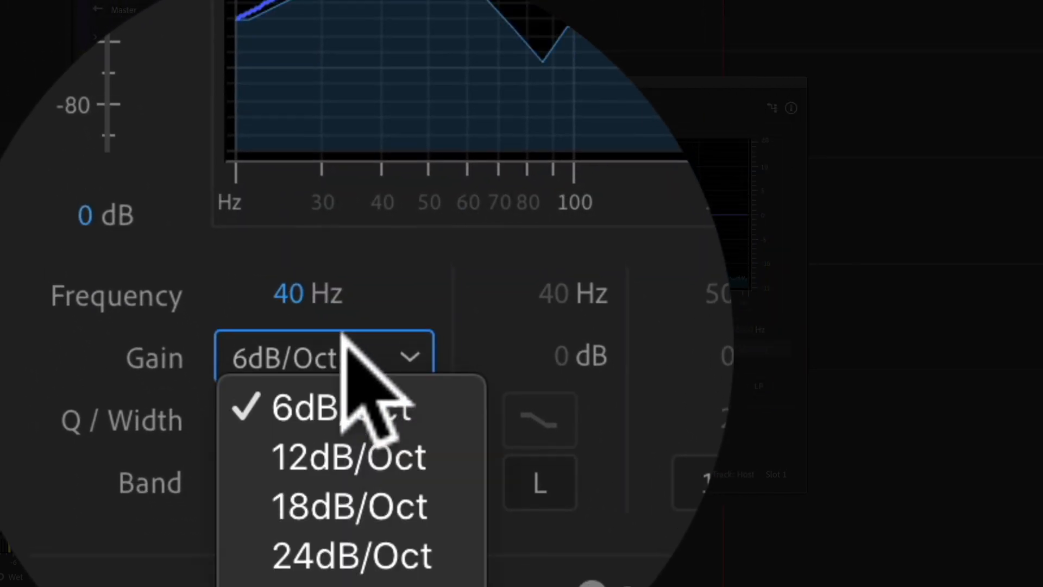
{"action": "left_click", "coordinate": [307, 407]}
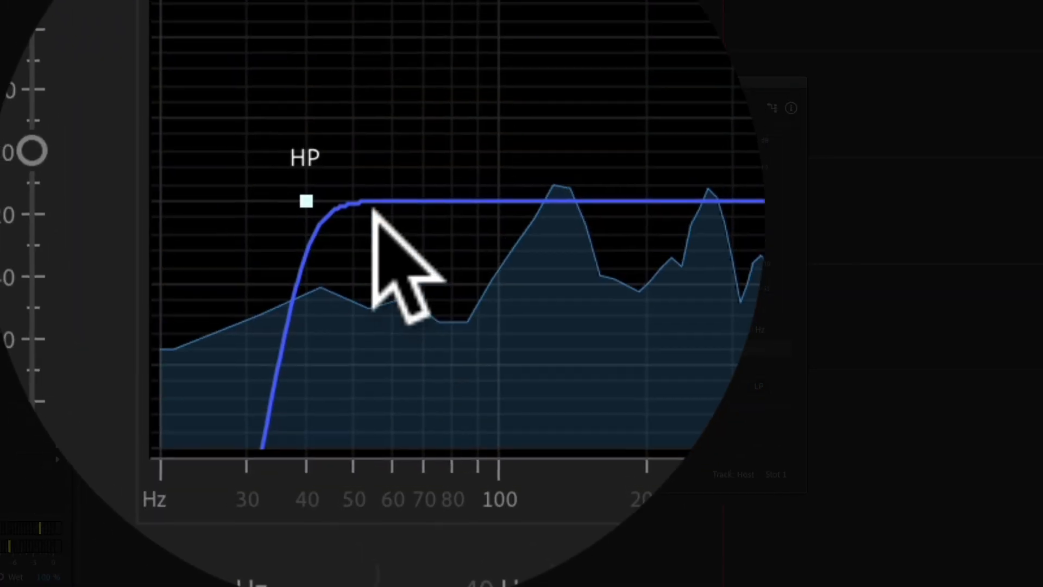
{"action": "left_click", "coordinate": [286, 241]}
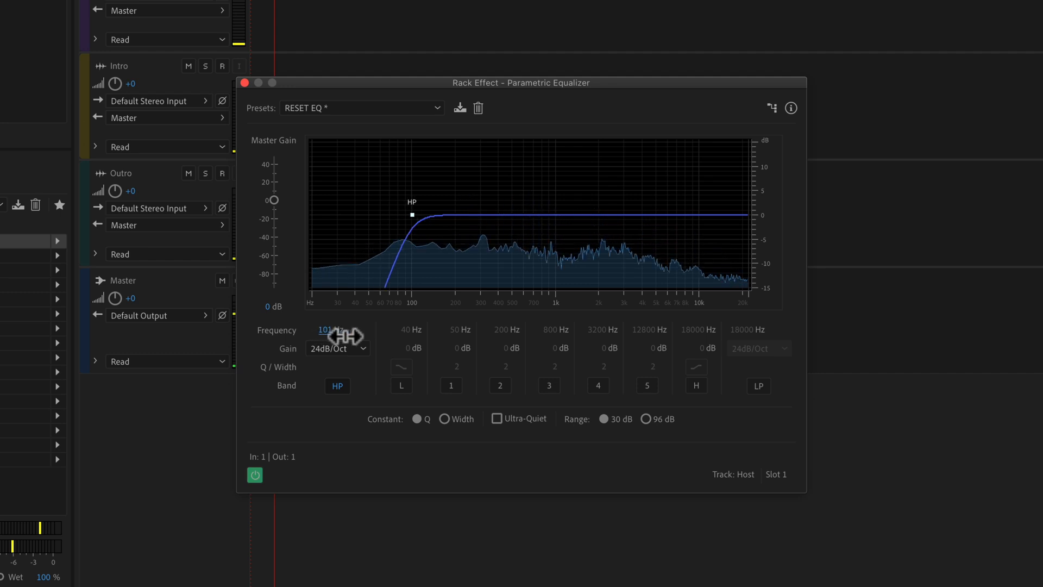
Sweep the HP Frequency from 40 Hz up to about 7.5 kHz and back down to 40 Hz
{"action": "left_click_drag", "start_coordinate": [410, 214], "coordinate": [651, 214]}
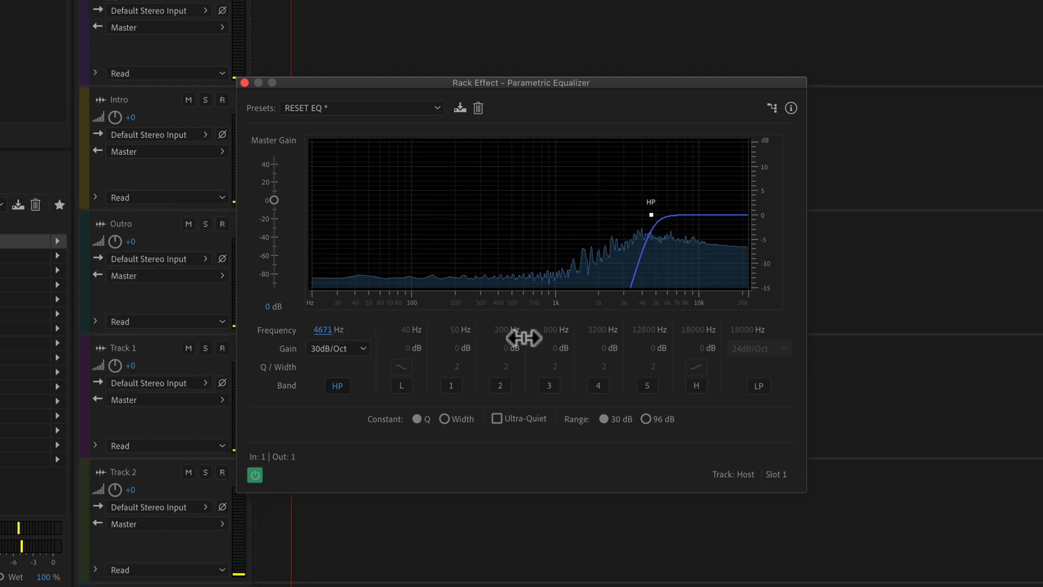
{"action": "left_click_drag", "start_coordinate": [651, 214], "coordinate": [731, 214]}
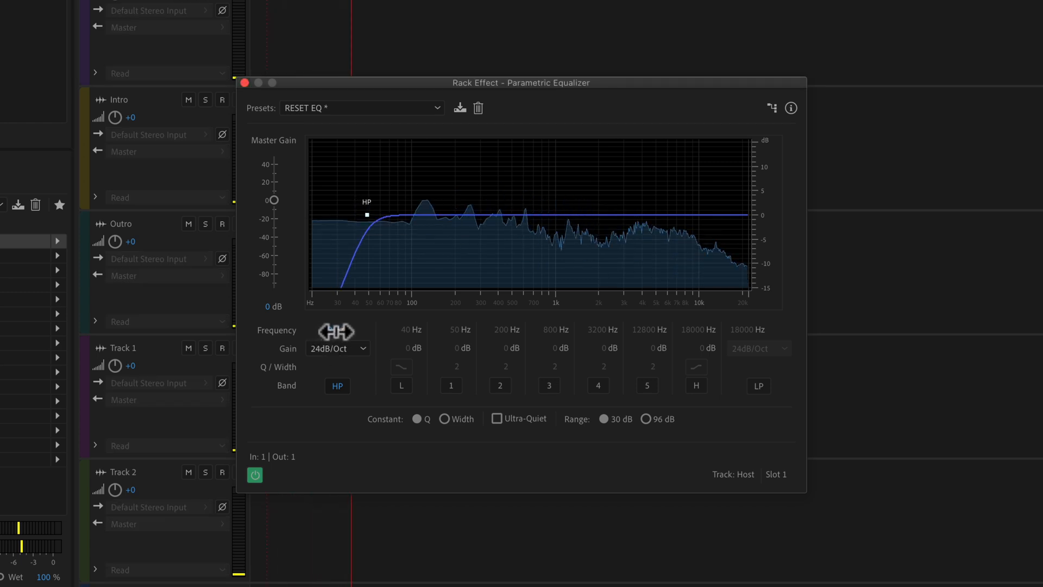
{"action": "left_click_drag", "start_coordinate": [366, 214], "coordinate": [464, 215]}
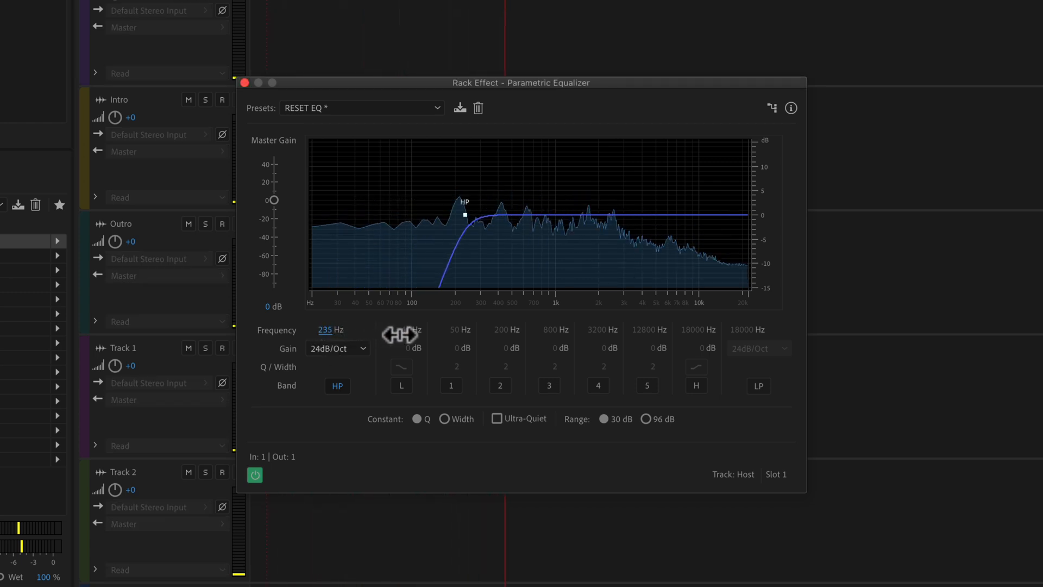
{"action": "left_click_drag", "start_coordinate": [464, 216], "coordinate": [585, 212]}
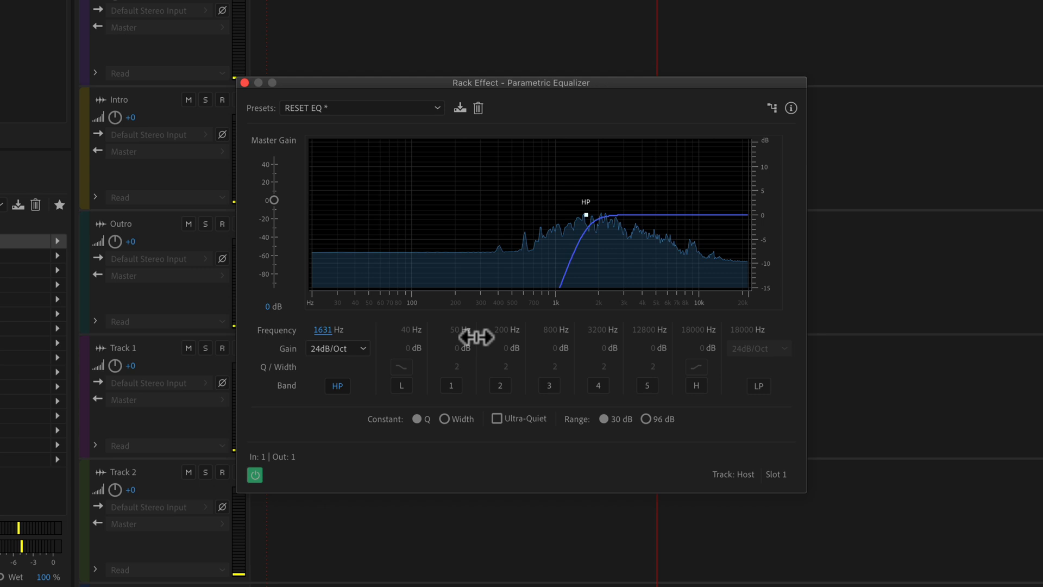
{"action": "left_click_drag", "start_coordinate": [585, 213], "coordinate": [680, 215]}
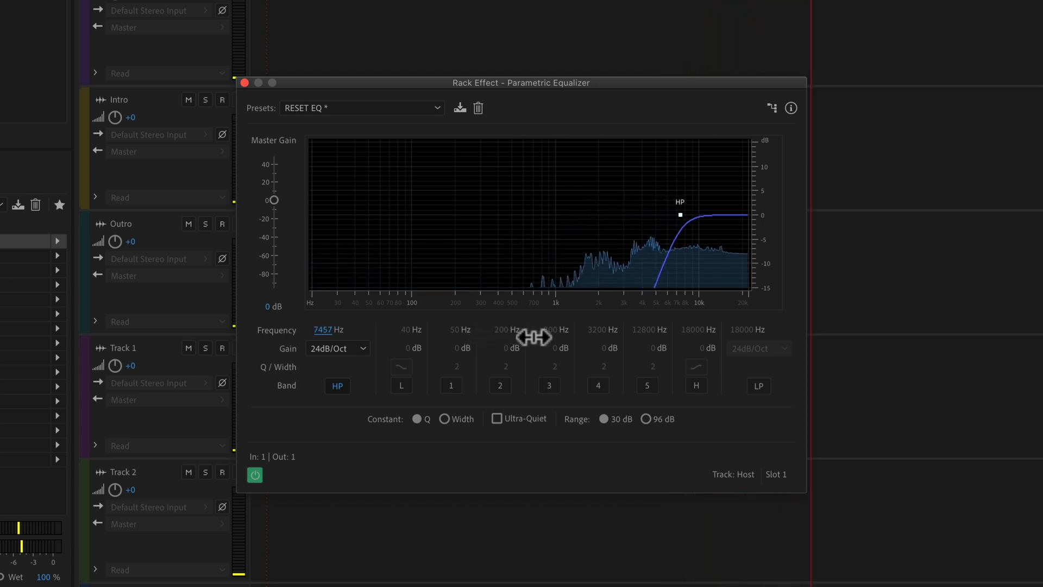
{"action": "left_click_drag", "start_coordinate": [678, 214], "coordinate": [354, 214]}
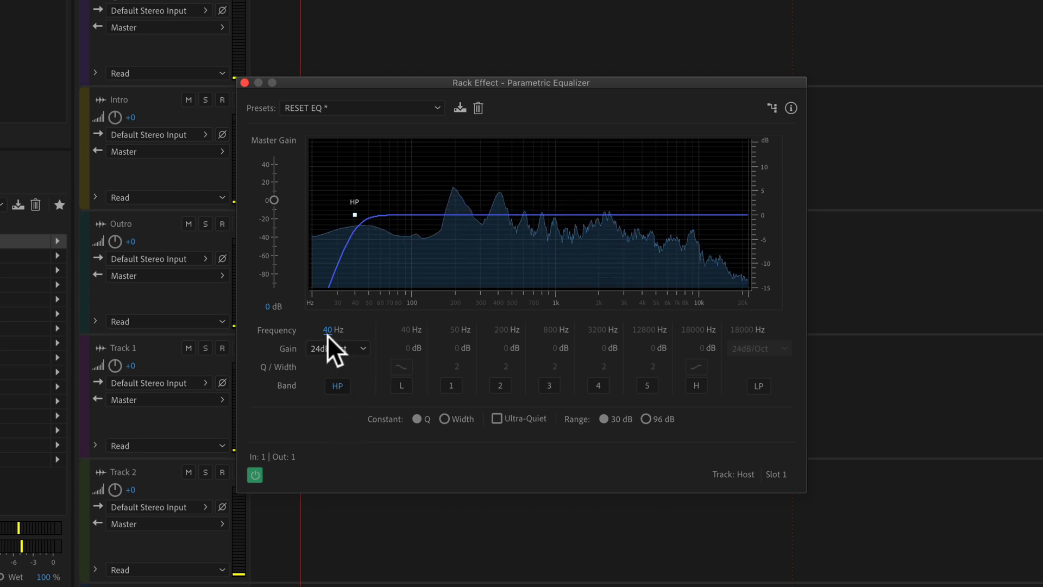
{"action": "left_click_drag", "start_coordinate": [354, 215], "coordinate": [552, 212]}
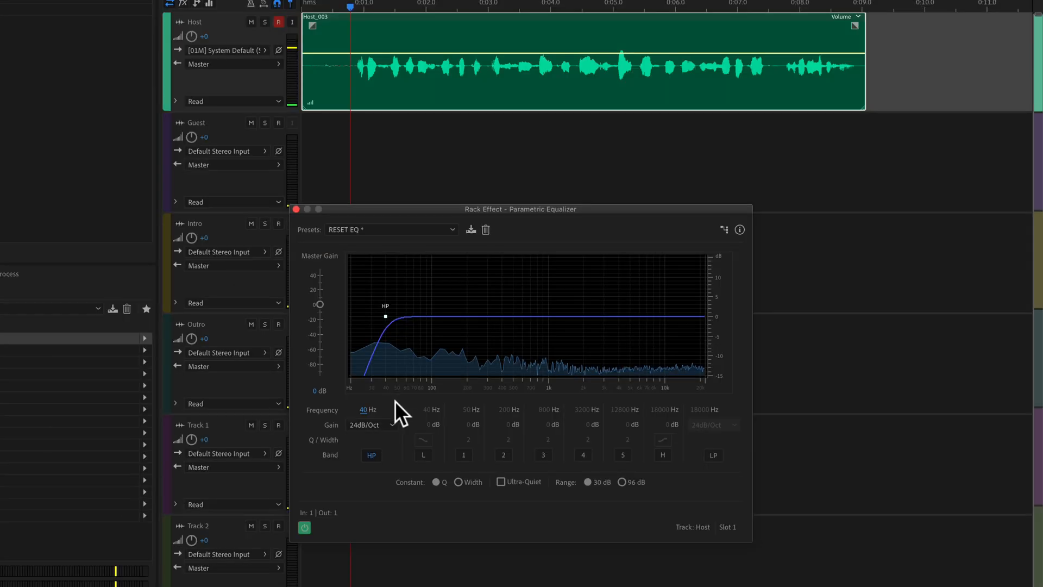
{"action": "mouse_move", "coordinate": [372, 44]}
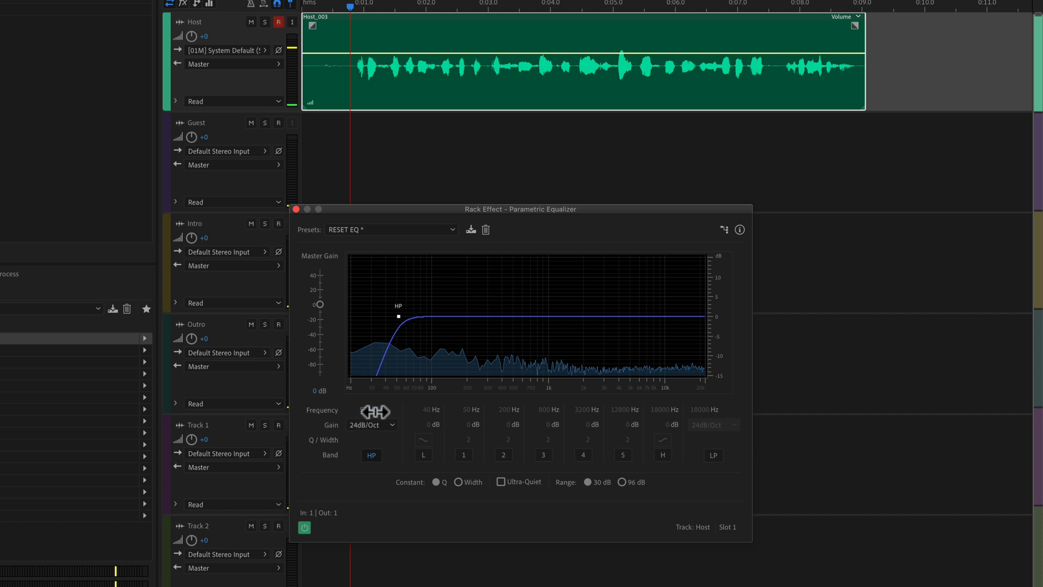
Raise the HP Frequency to about 152 Hz, then trim it to around 143 Hz
{"action": "left_click_drag", "start_coordinate": [396, 316], "coordinate": [452, 315]}
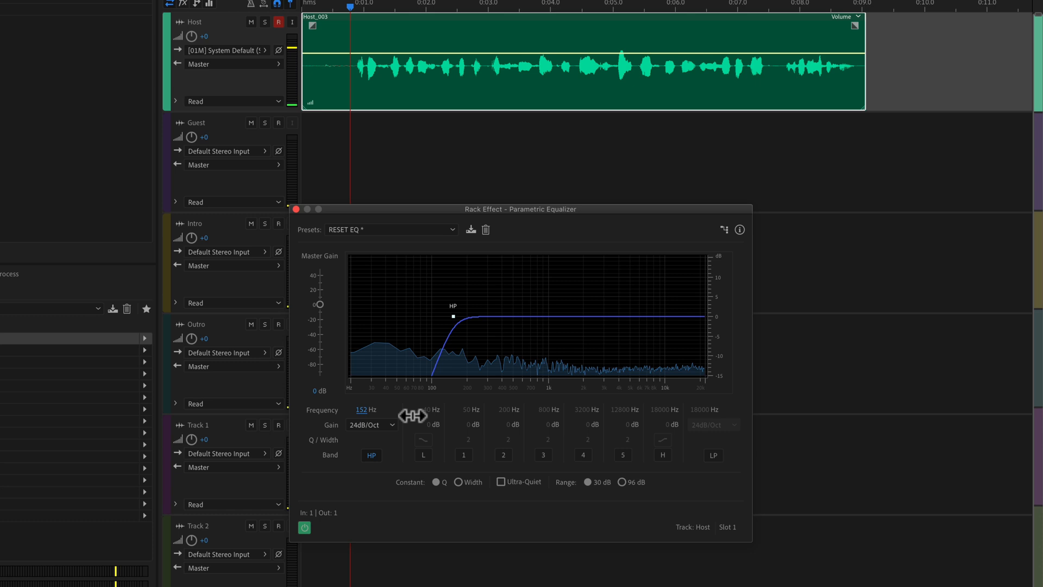
{"action": "left_click_drag", "start_coordinate": [452, 314], "coordinate": [450, 314]}
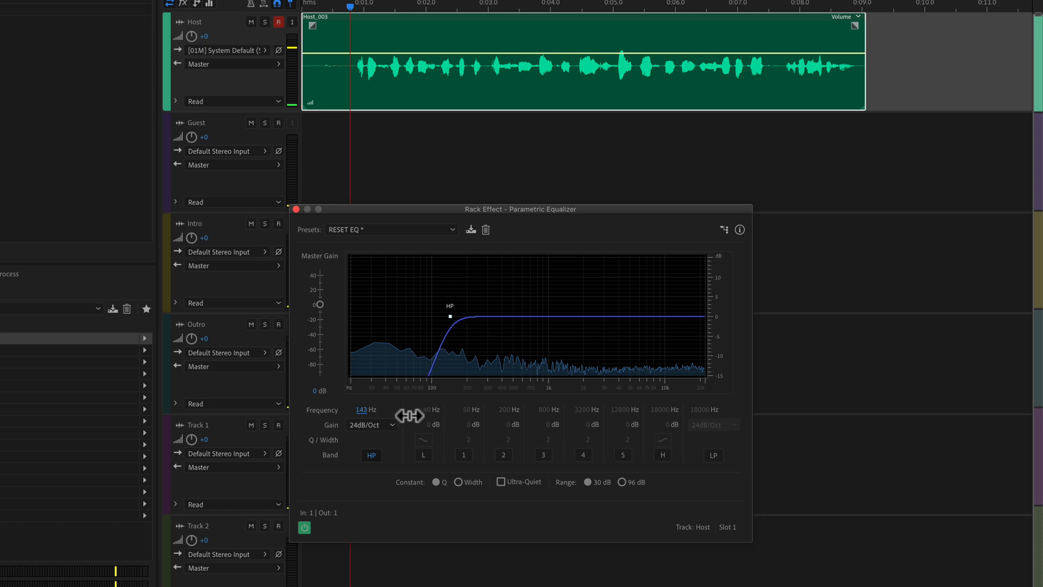
{"action": "left_click_drag", "start_coordinate": [450, 313], "coordinate": [431, 313]}
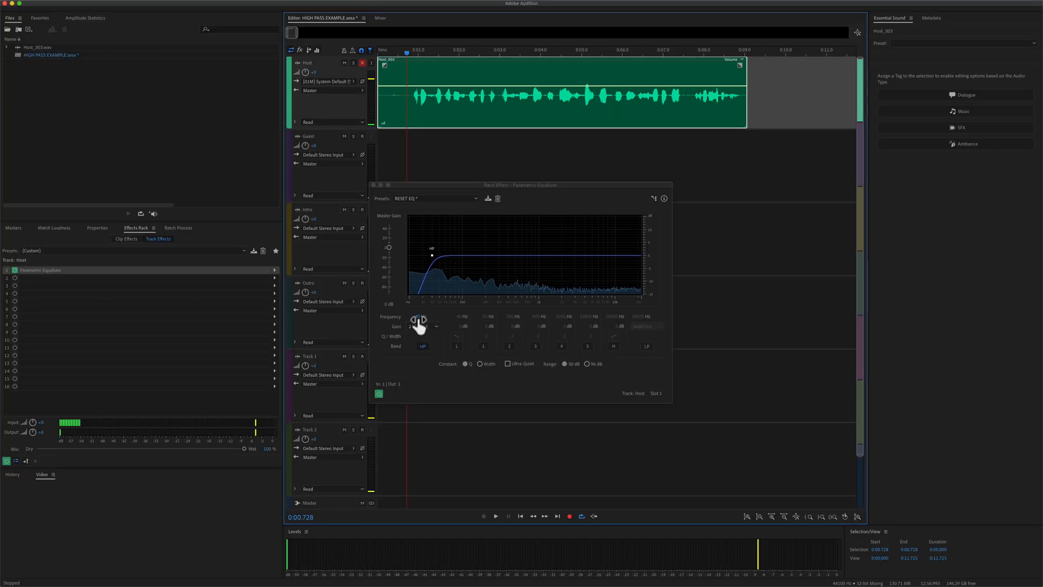
Set the HP Frequency to about 112 Hz, keeping the 24dB/Oct slope
{"action": "left_click", "coordinate": [495, 516]}
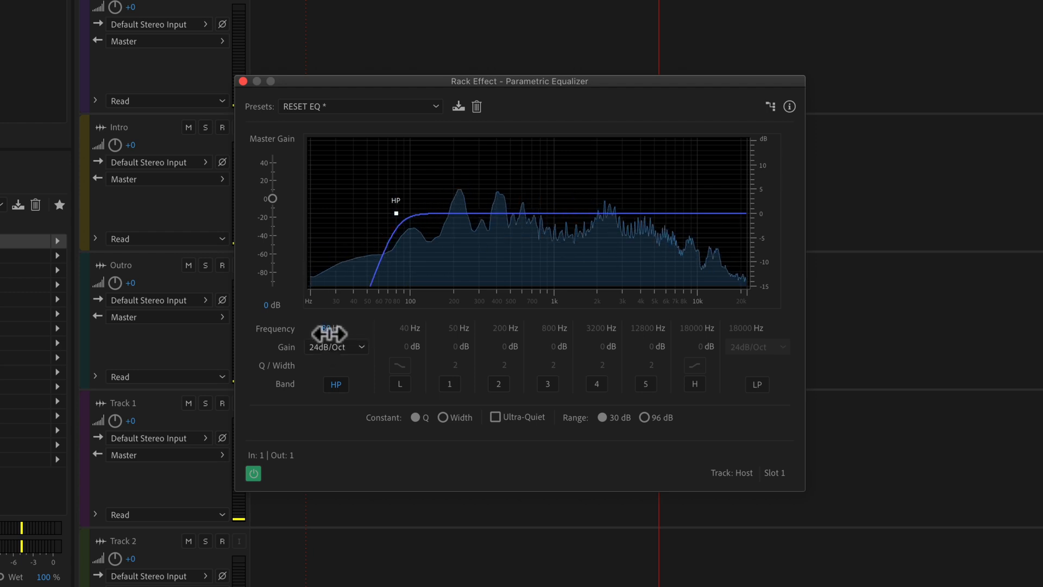
{"action": "left_click_drag", "start_coordinate": [395, 213], "coordinate": [408, 212]}
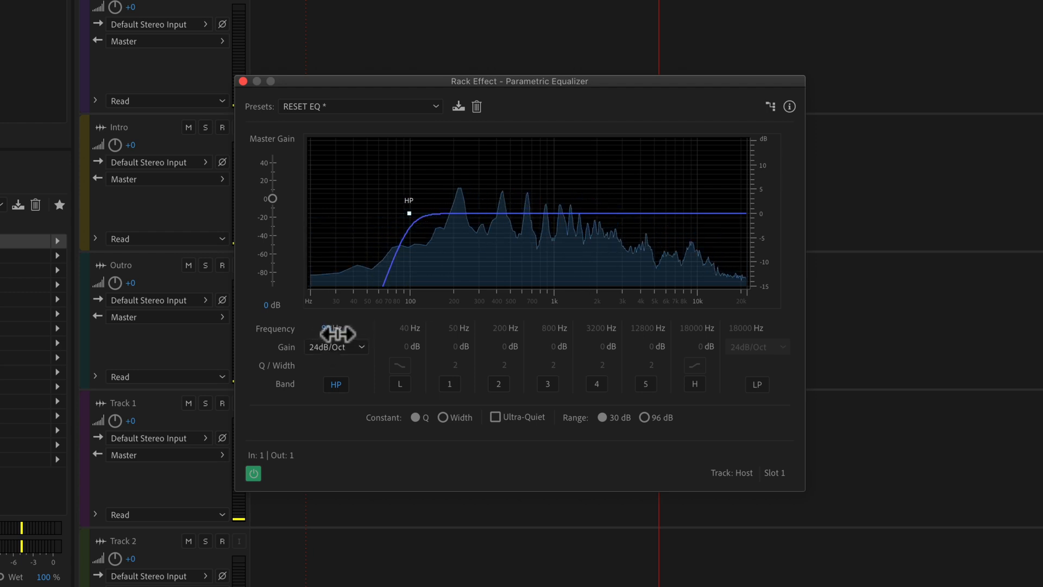
{"action": "left_click_drag", "start_coordinate": [409, 212], "coordinate": [417, 210]}
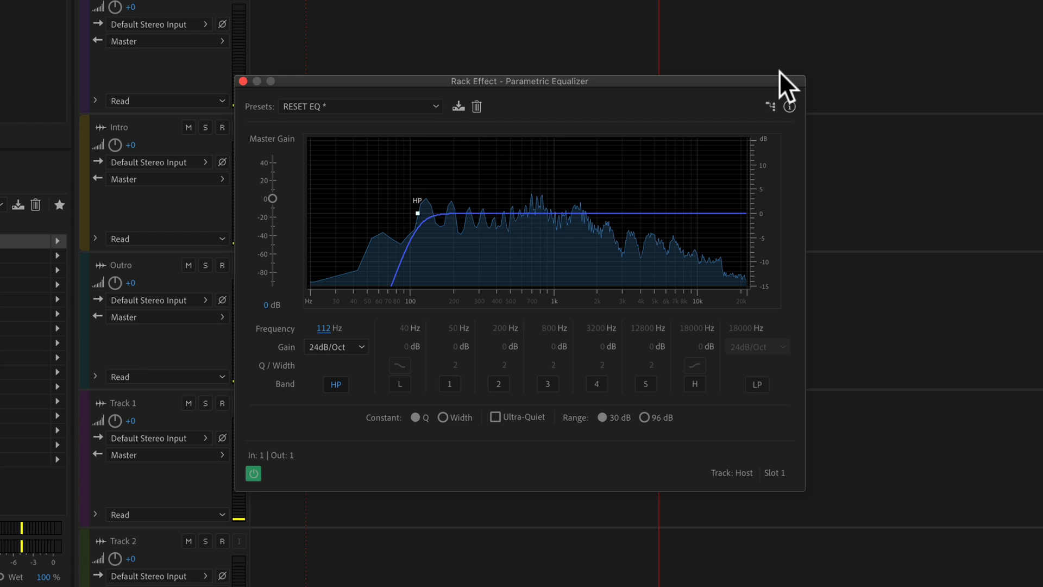